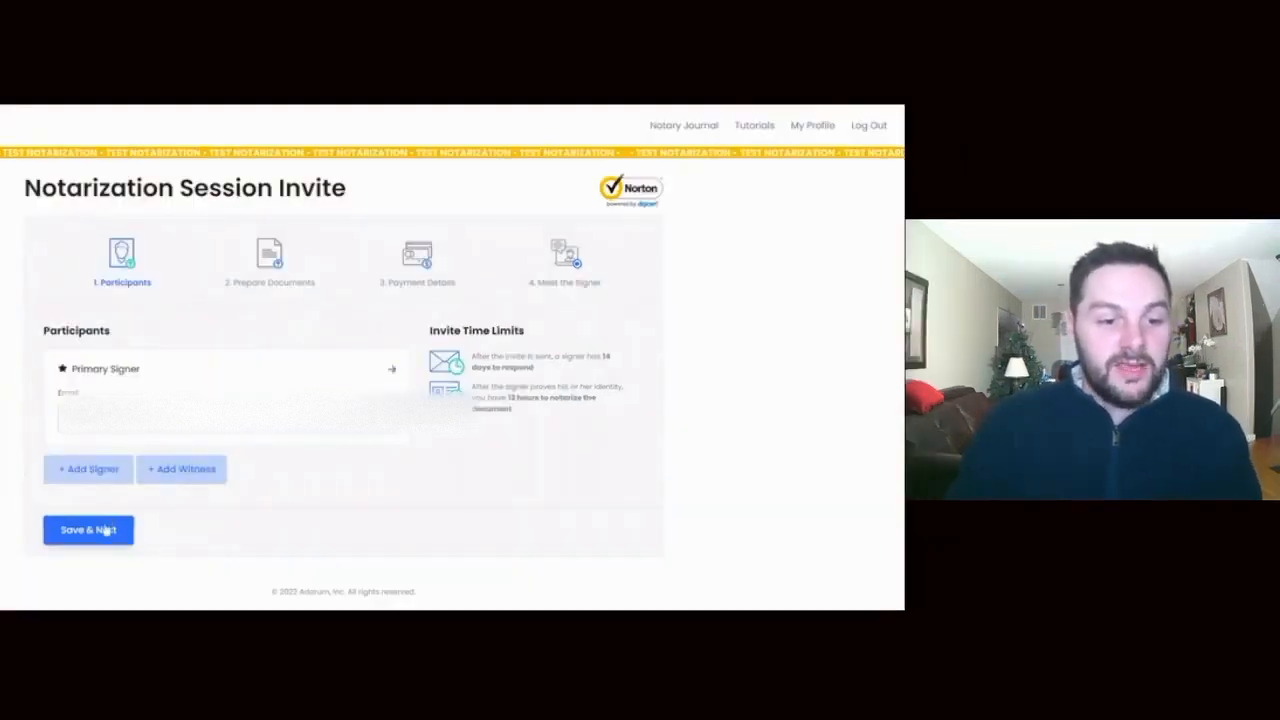
# Save the primary signer and skip past Prepare Documents to payment details.
pyautogui.click(88, 529)
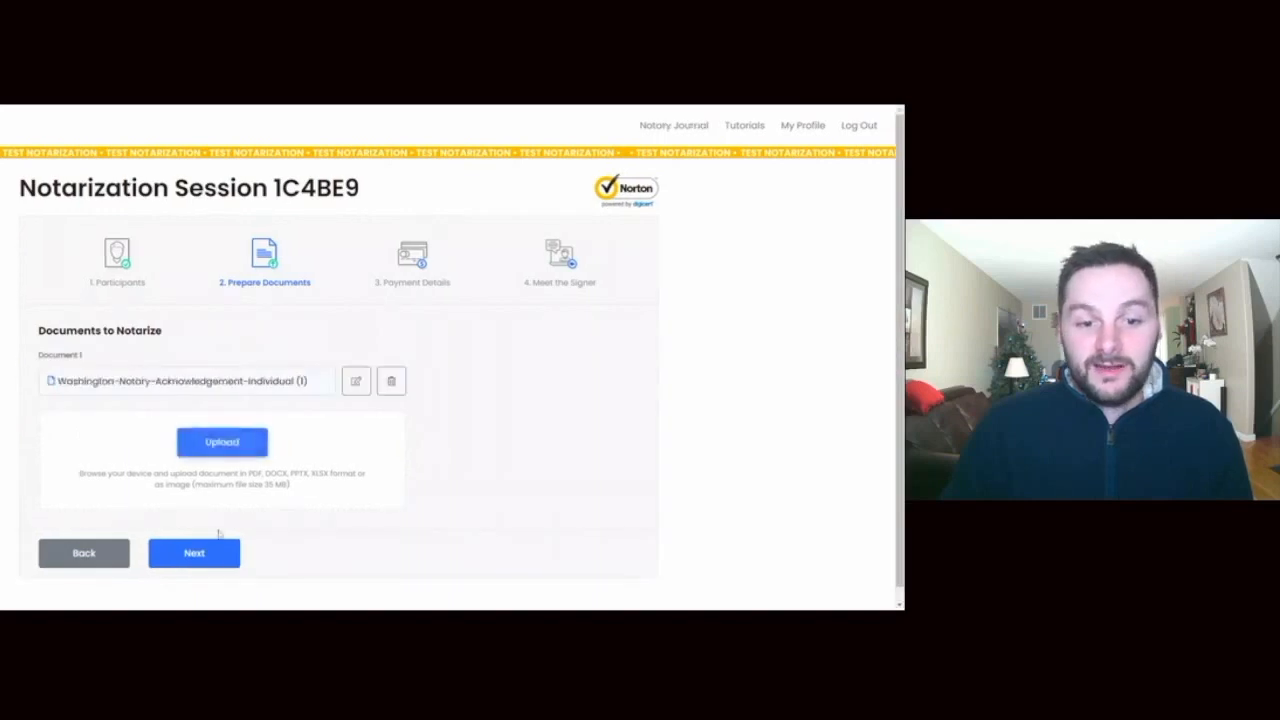
pyautogui.click(194, 553)
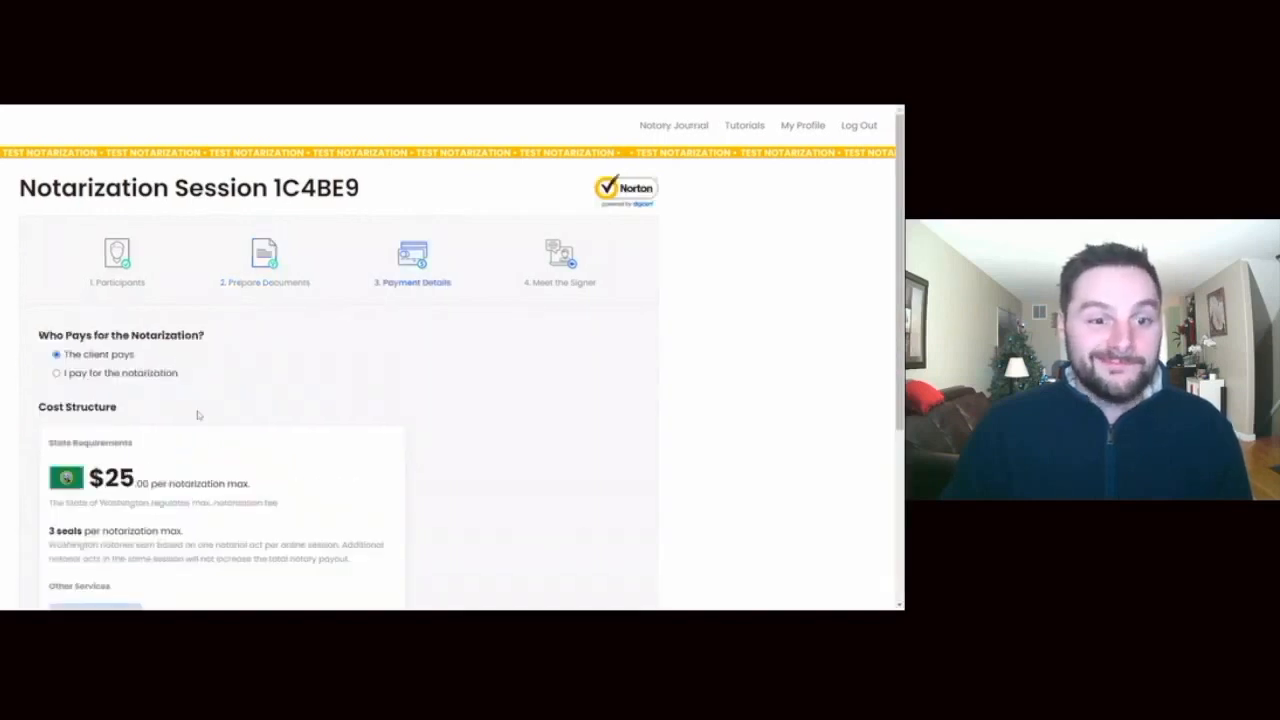
# Scroll through the Payment Details step toward Meet the Signer.
pyautogui.scroll(-3)
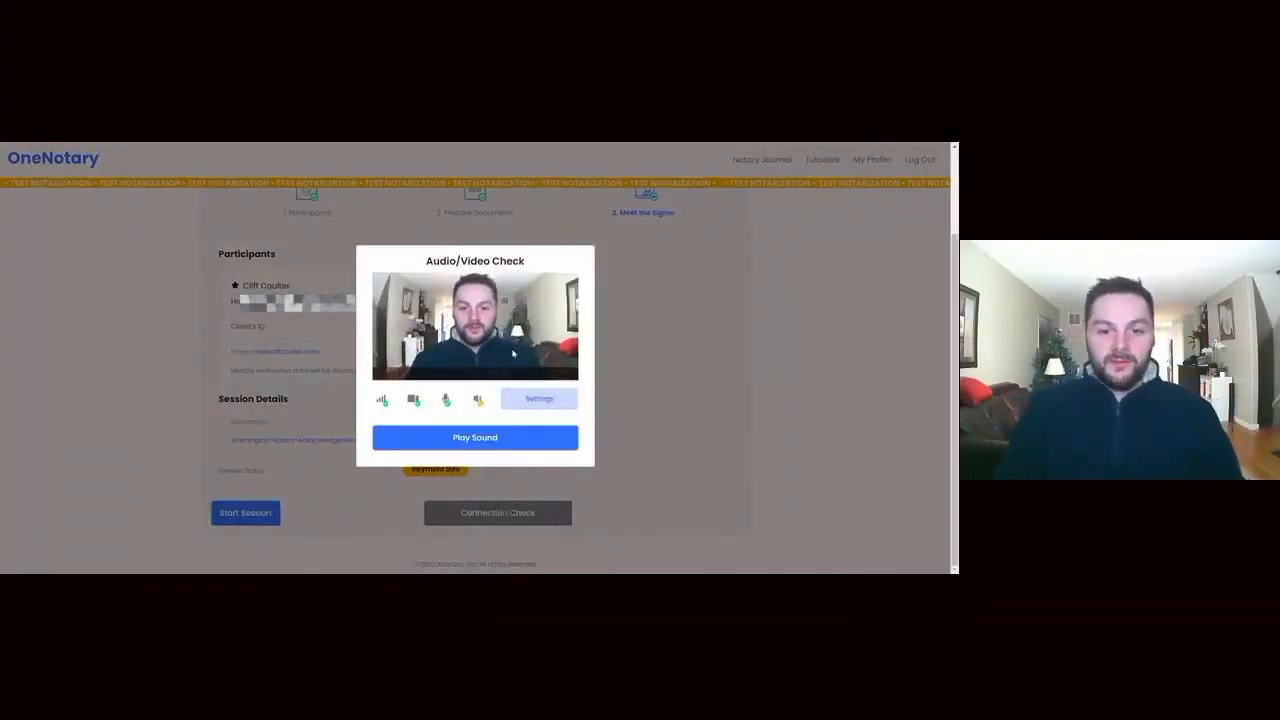
# Play the test sound, confirm it was heard, and start the live session.
pyautogui.click(474, 437)
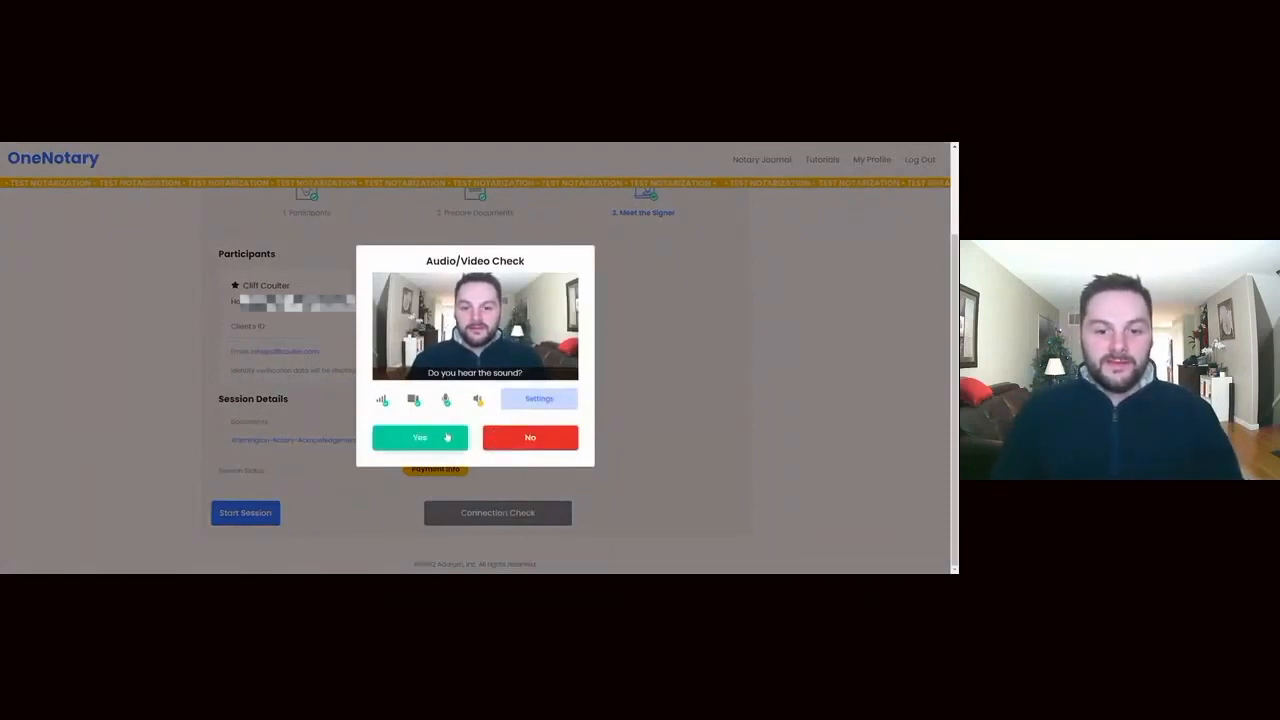
pyautogui.click(419, 437)
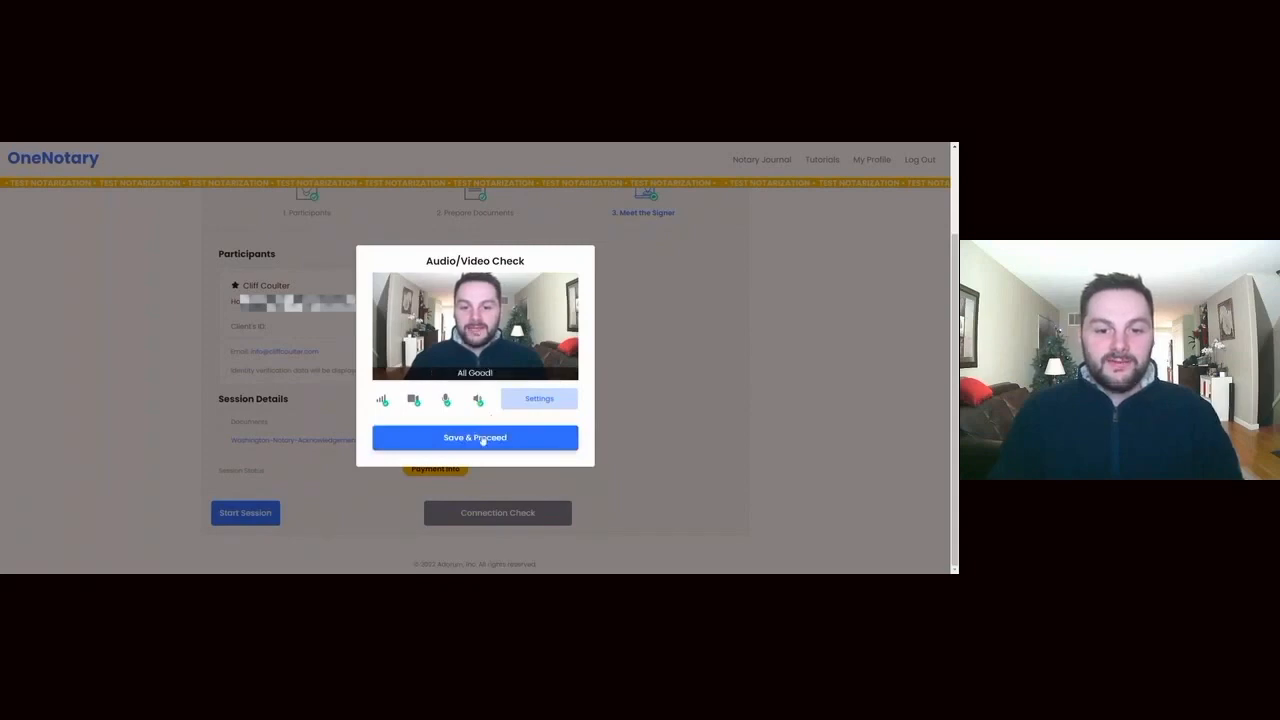
pyautogui.click(475, 437)
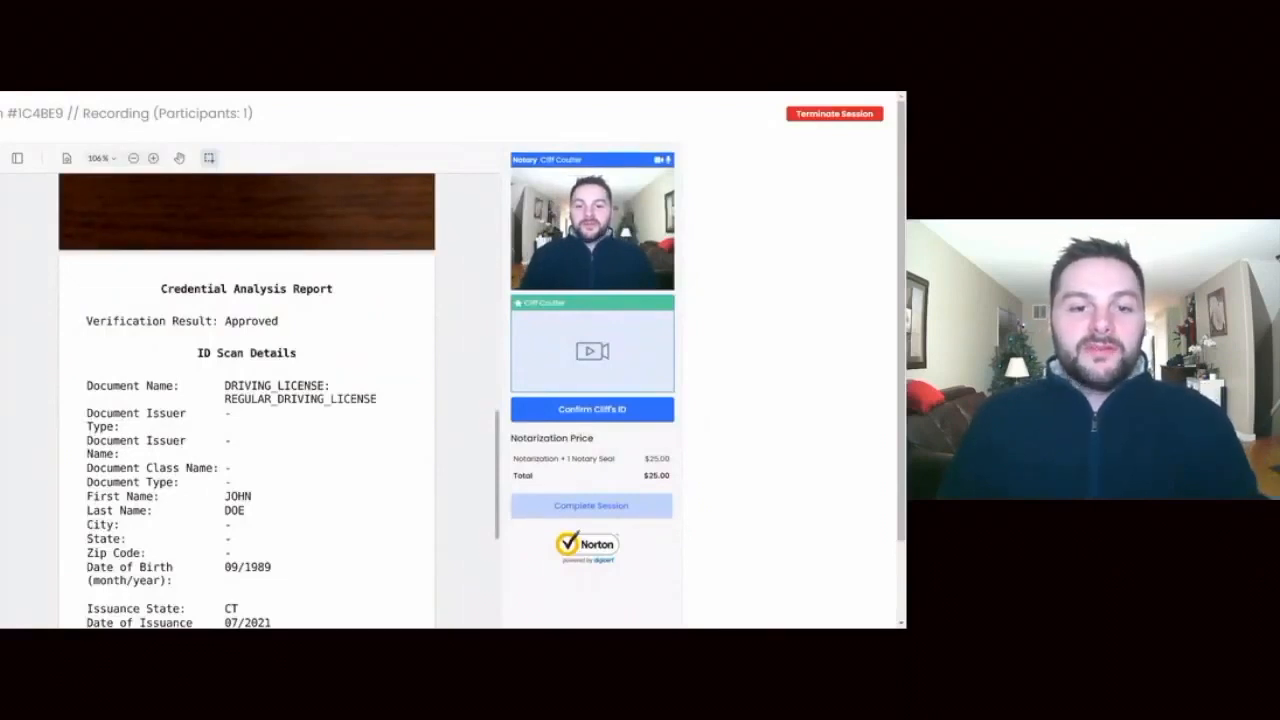
# Scroll through the signer's Credential Analysis Report to review the ID checks.
pyautogui.scroll(-3)
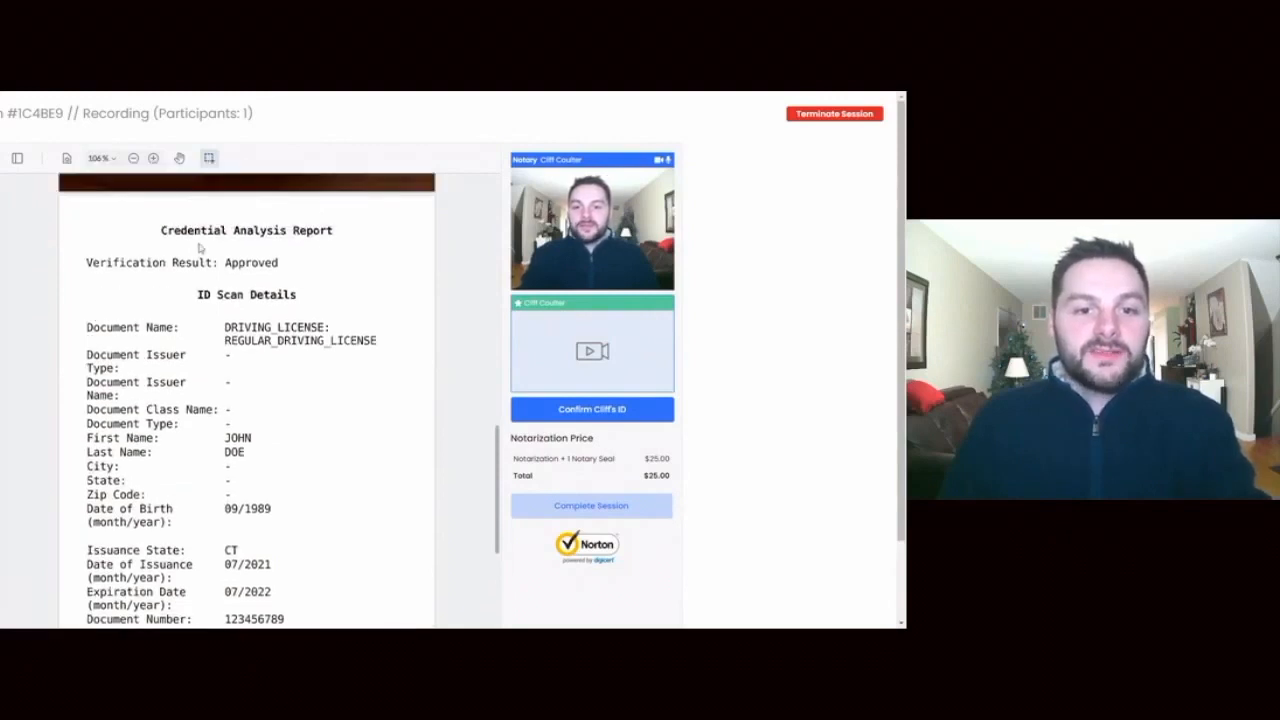
pyautogui.scroll(-3)
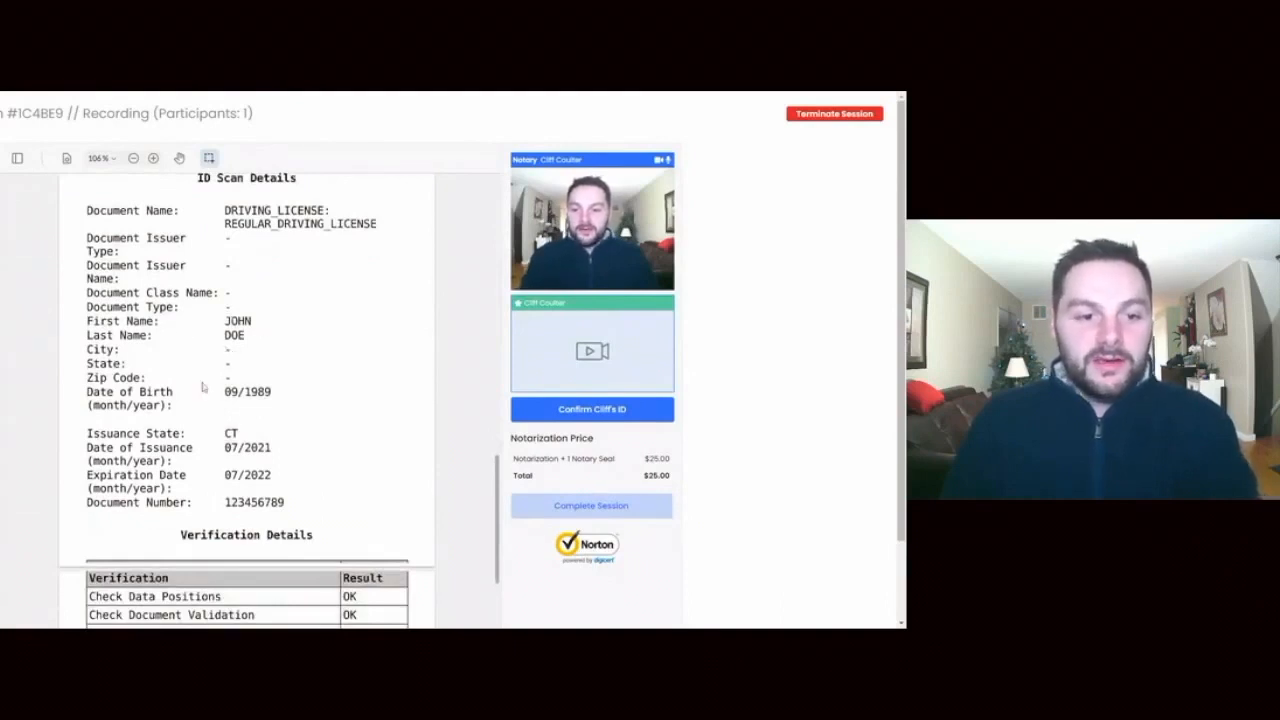
pyautogui.scroll(-3)
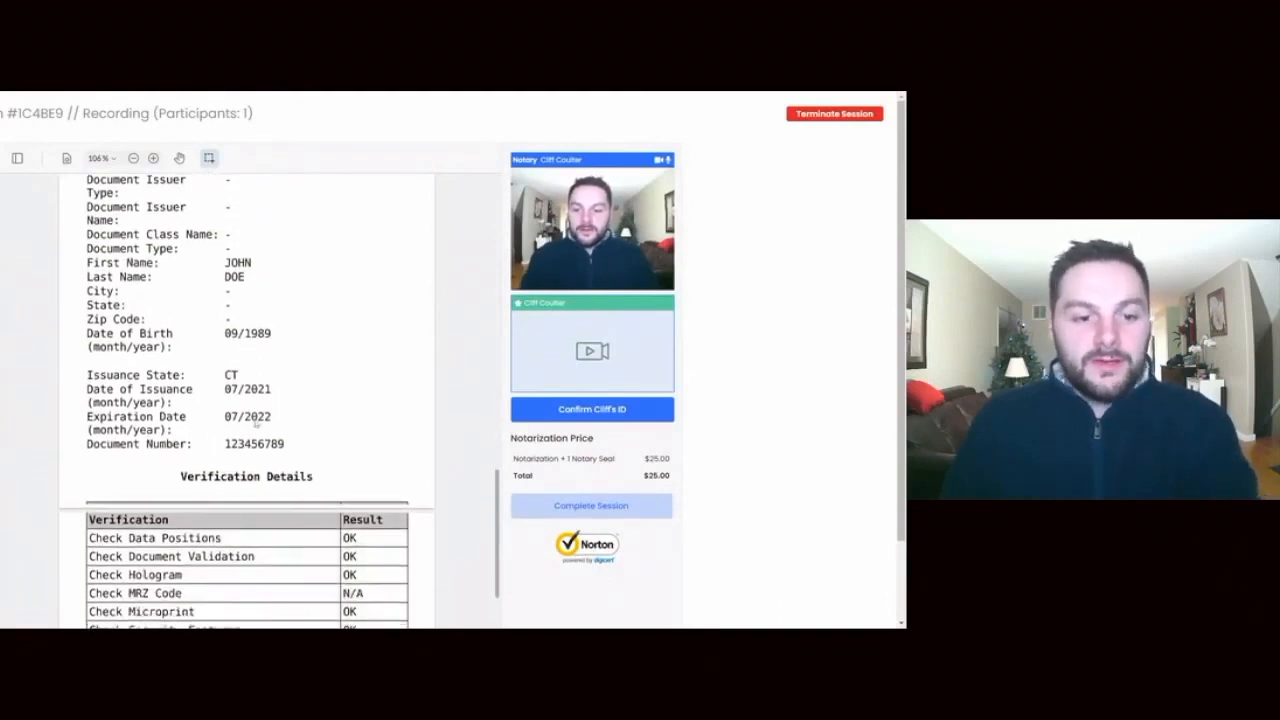
pyautogui.scroll(-3)
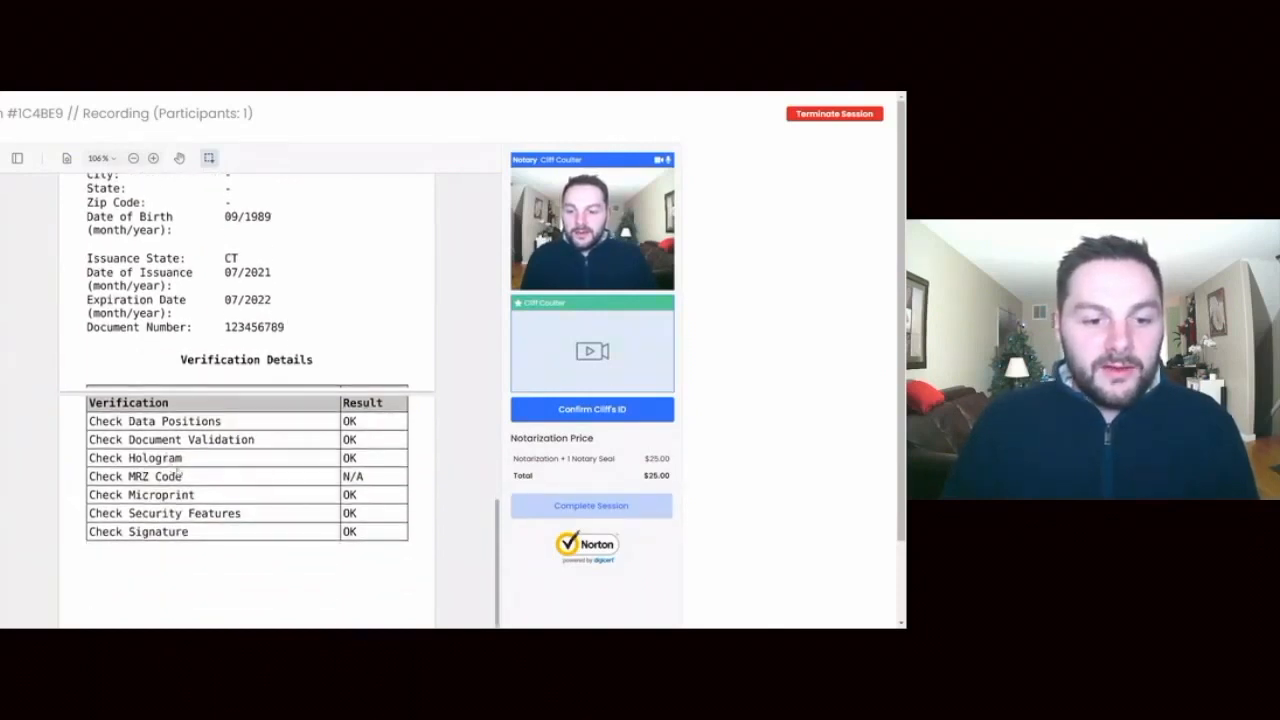
pyautogui.scroll(-3)
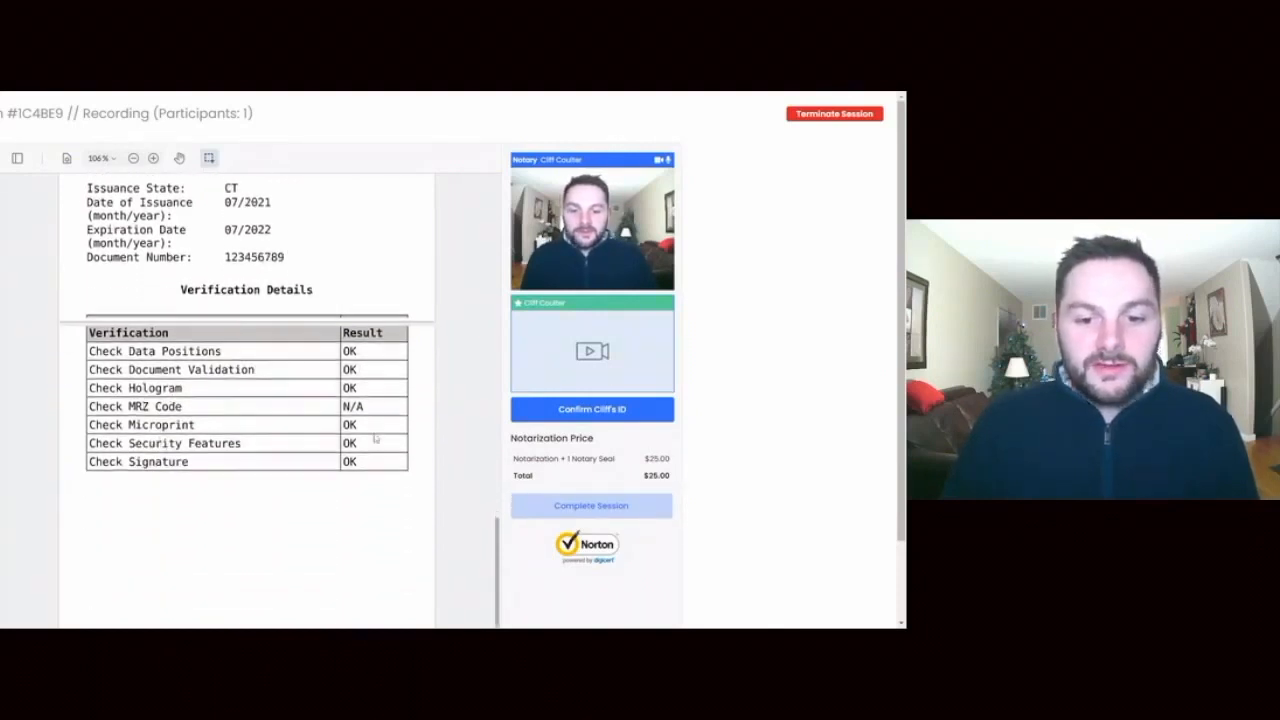
pyautogui.scroll(-3)
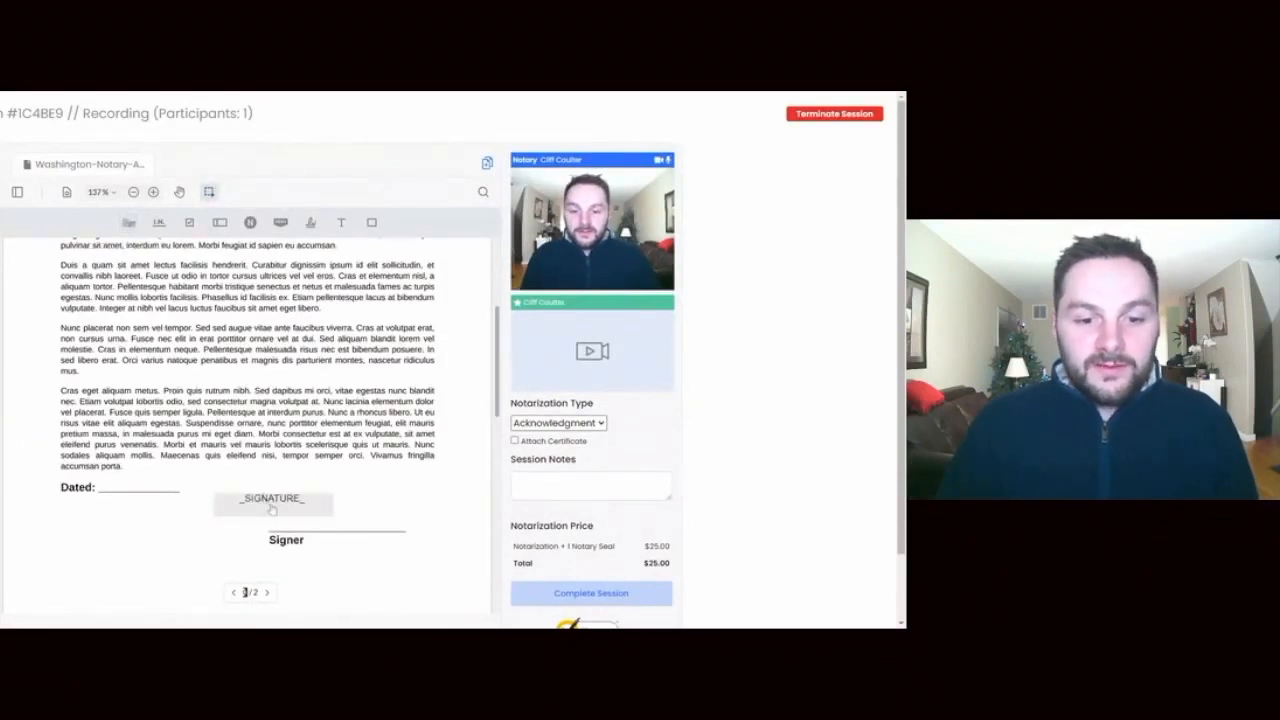
# Assign the SIGNATURE field to the signer and scroll to the acknowledgement page.
pyautogui.click(273, 498)
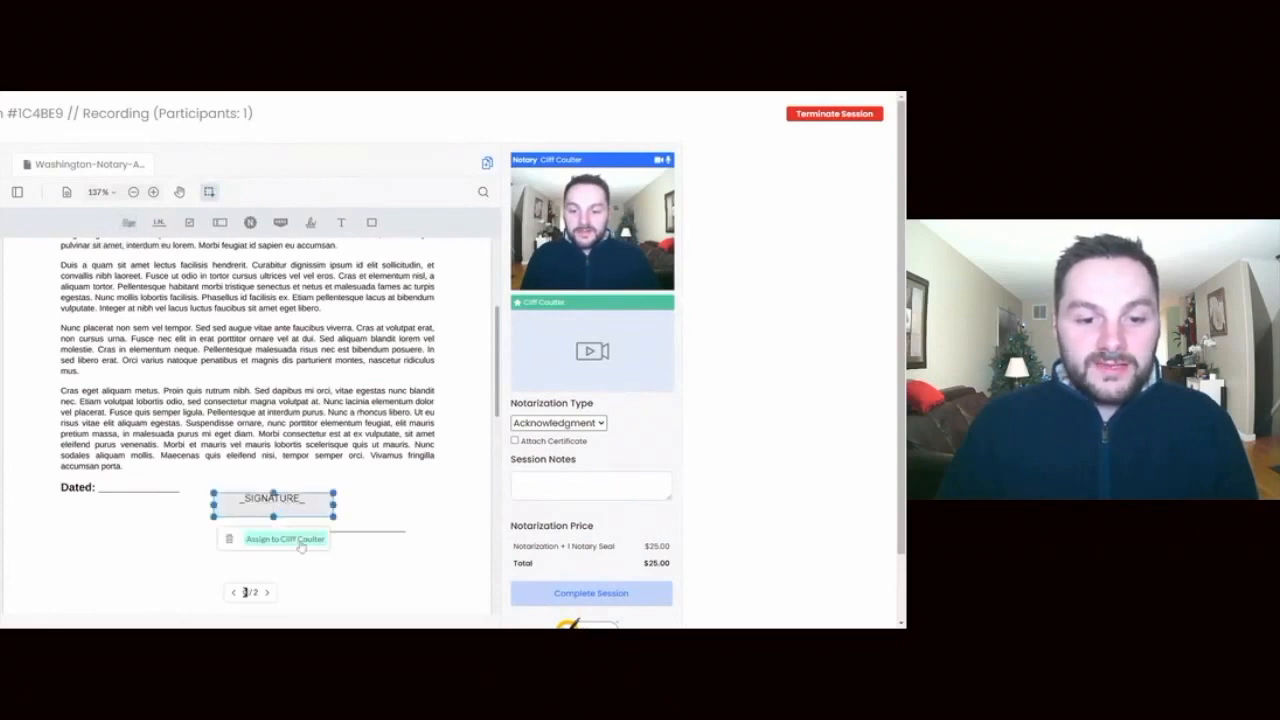
pyautogui.click(286, 539)
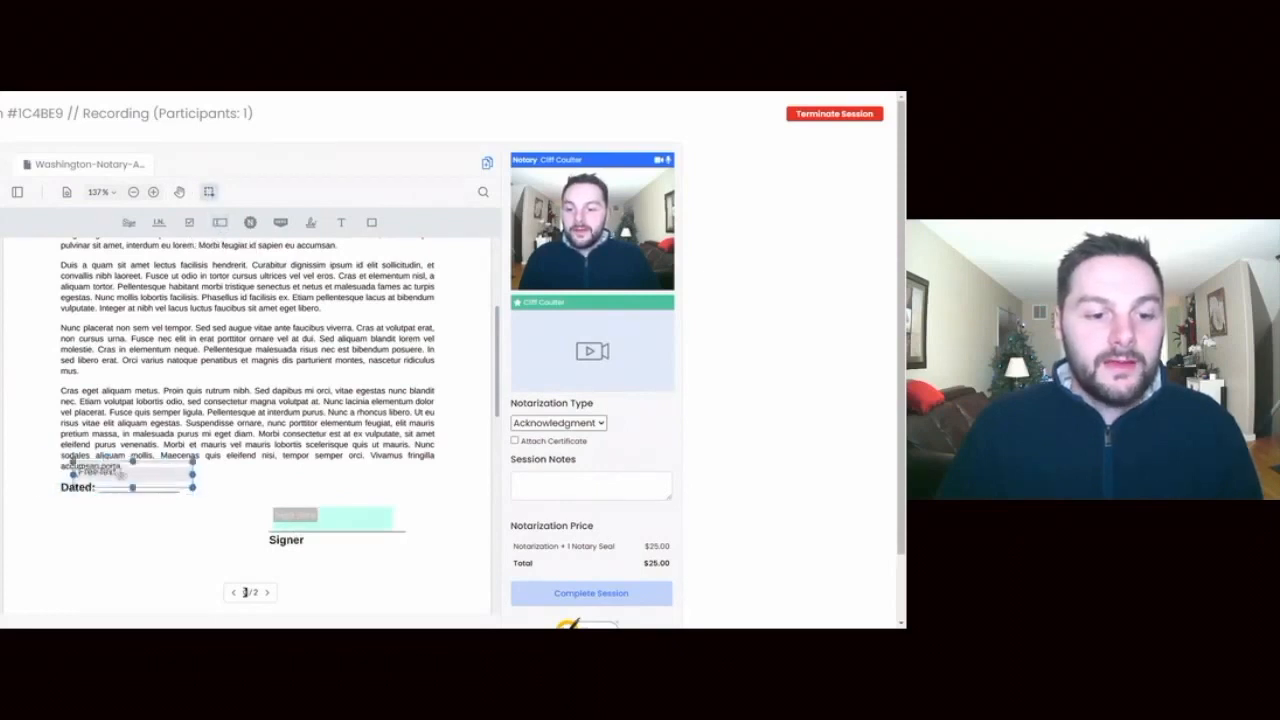
pyautogui.scroll(-3)
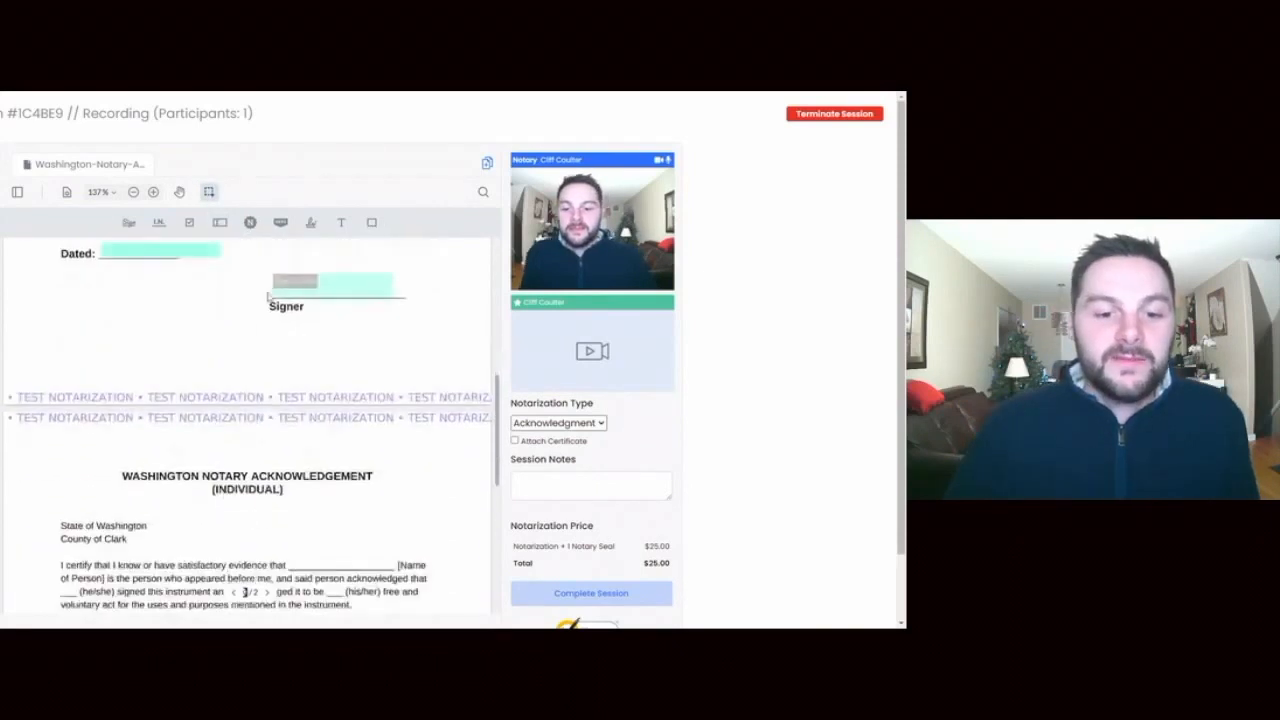
pyautogui.scroll(-3)
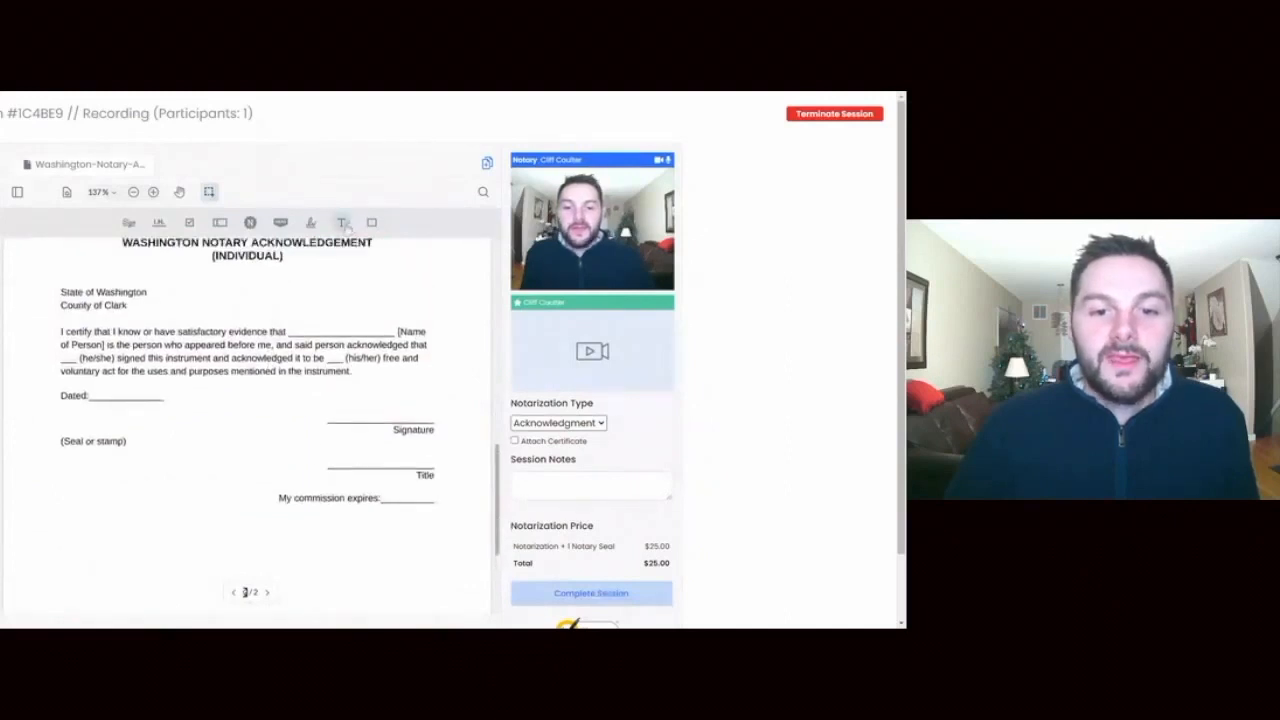
# Enter Jon Doe in the name blank and 'he' in the he/she blank.
pyautogui.click(341, 222)
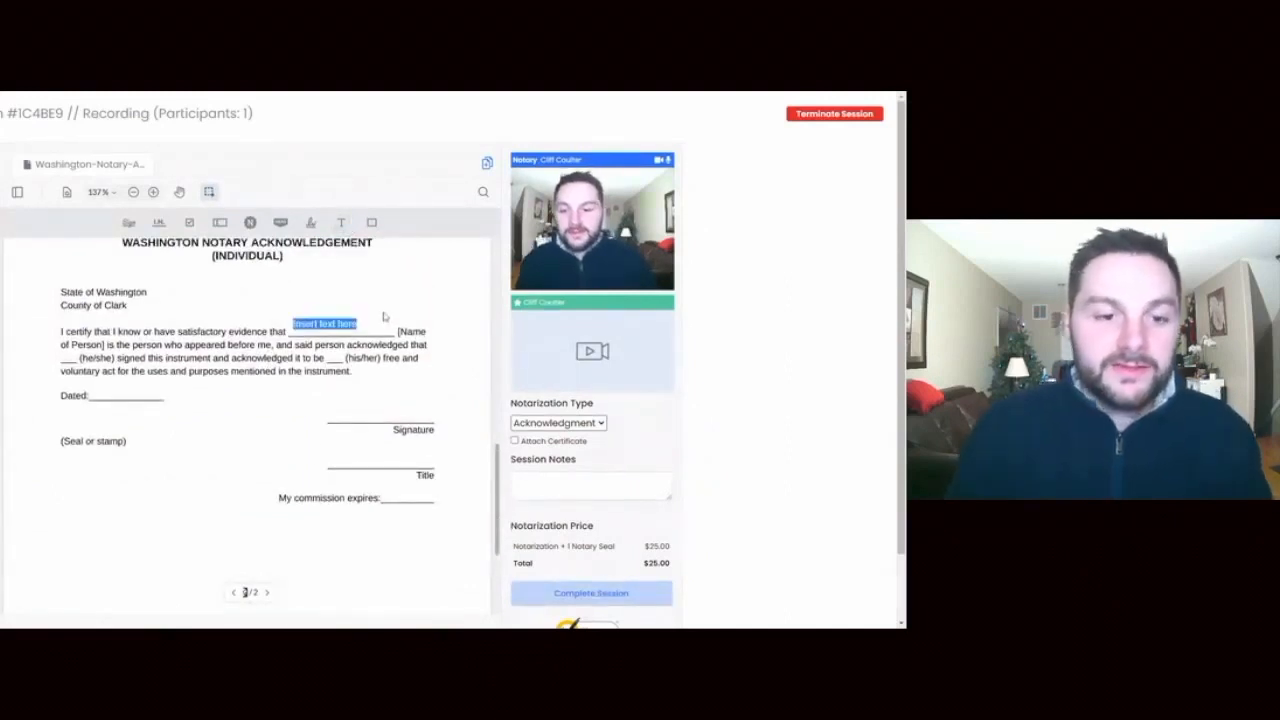
pyautogui.write('Jon Doe')
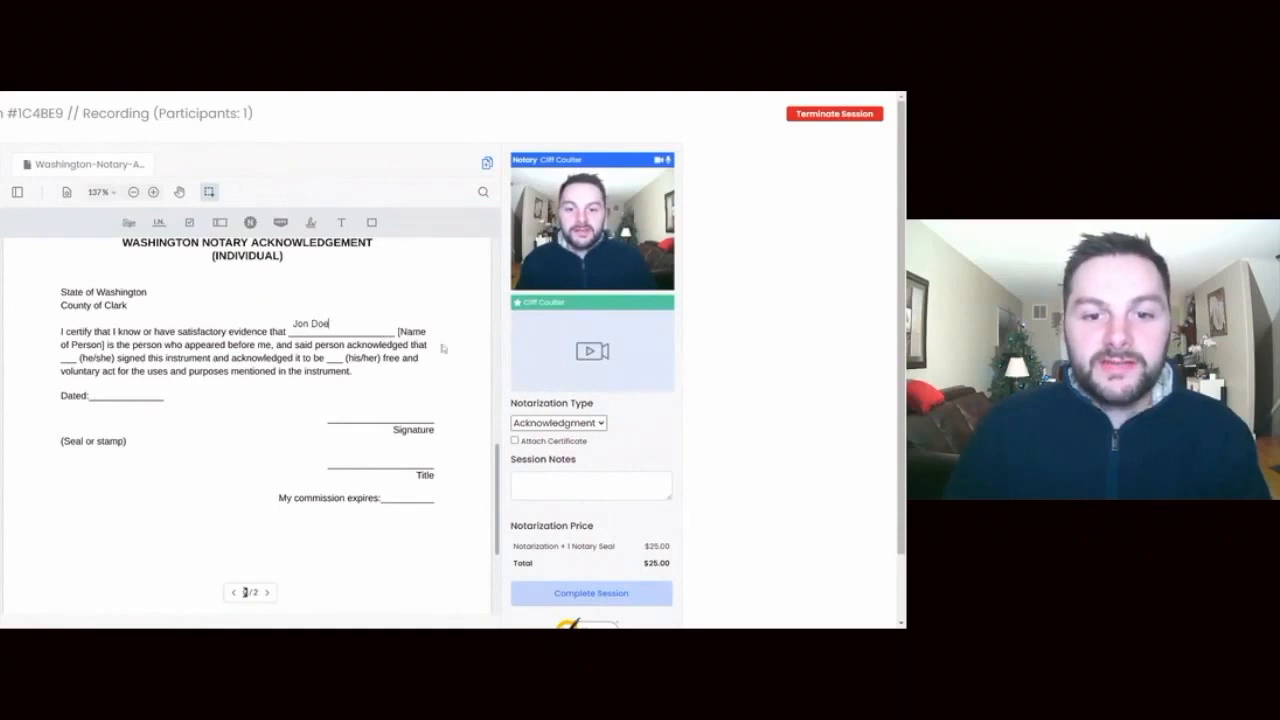
pyautogui.click(313, 323)
pyautogui.write('he')
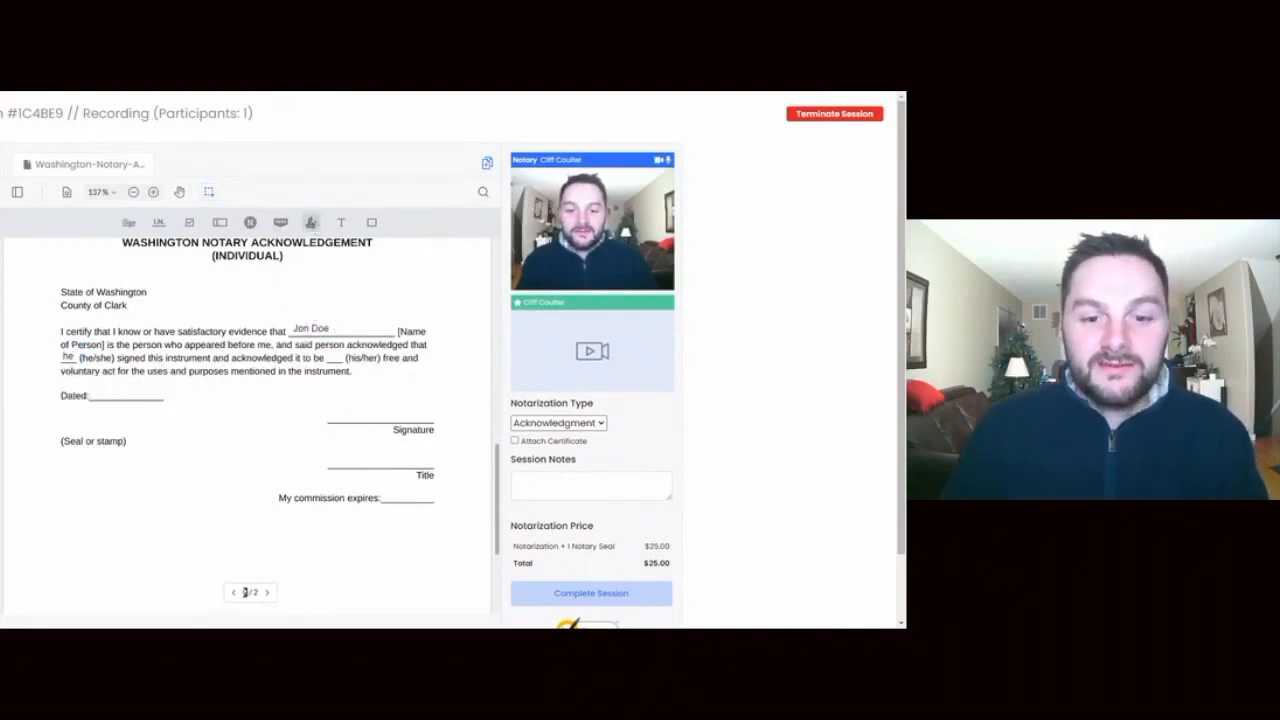
pyautogui.click(311, 222)
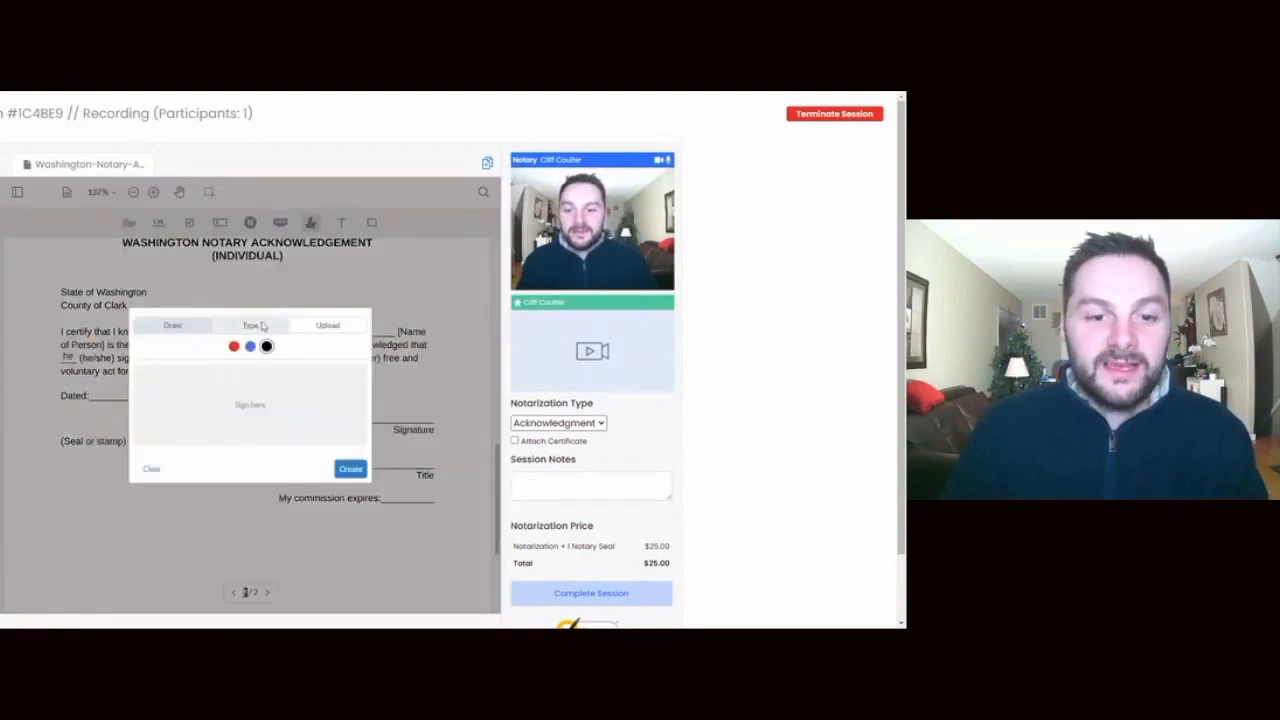
# Create a typed 'Tom Jones' signature for the certificate's signature line.
pyautogui.write('Tom J')
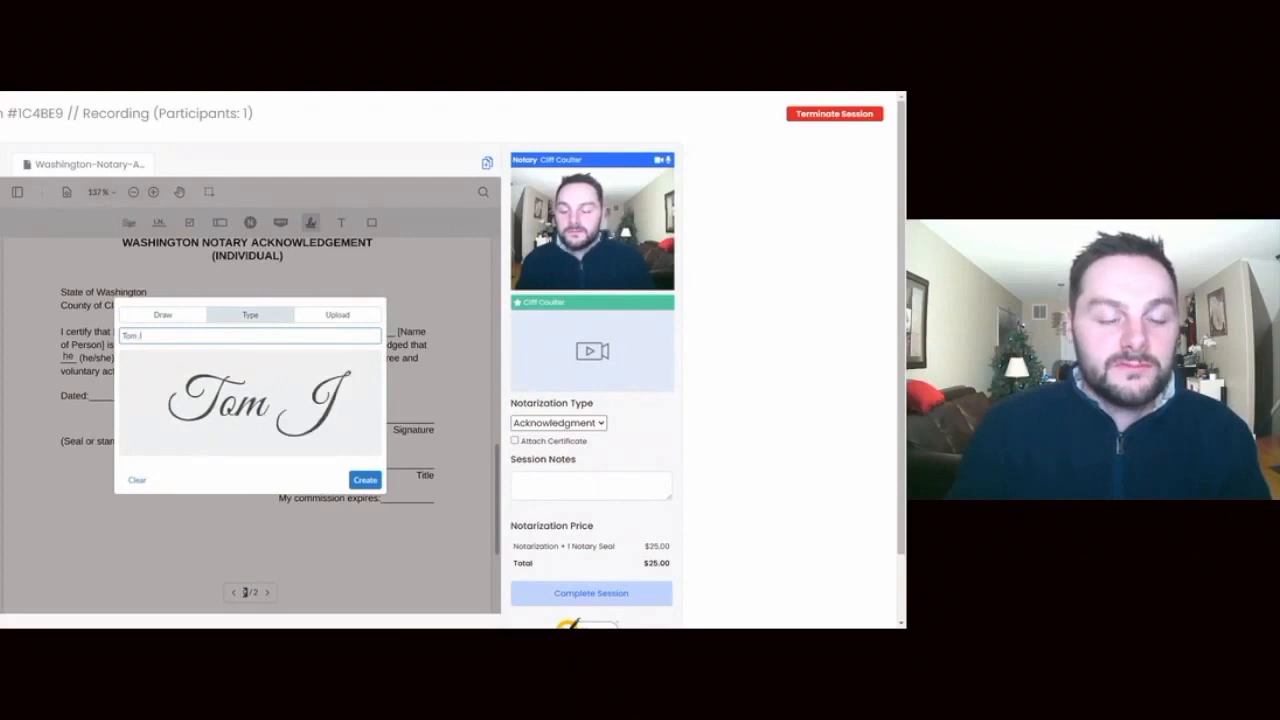
pyautogui.click(365, 480)
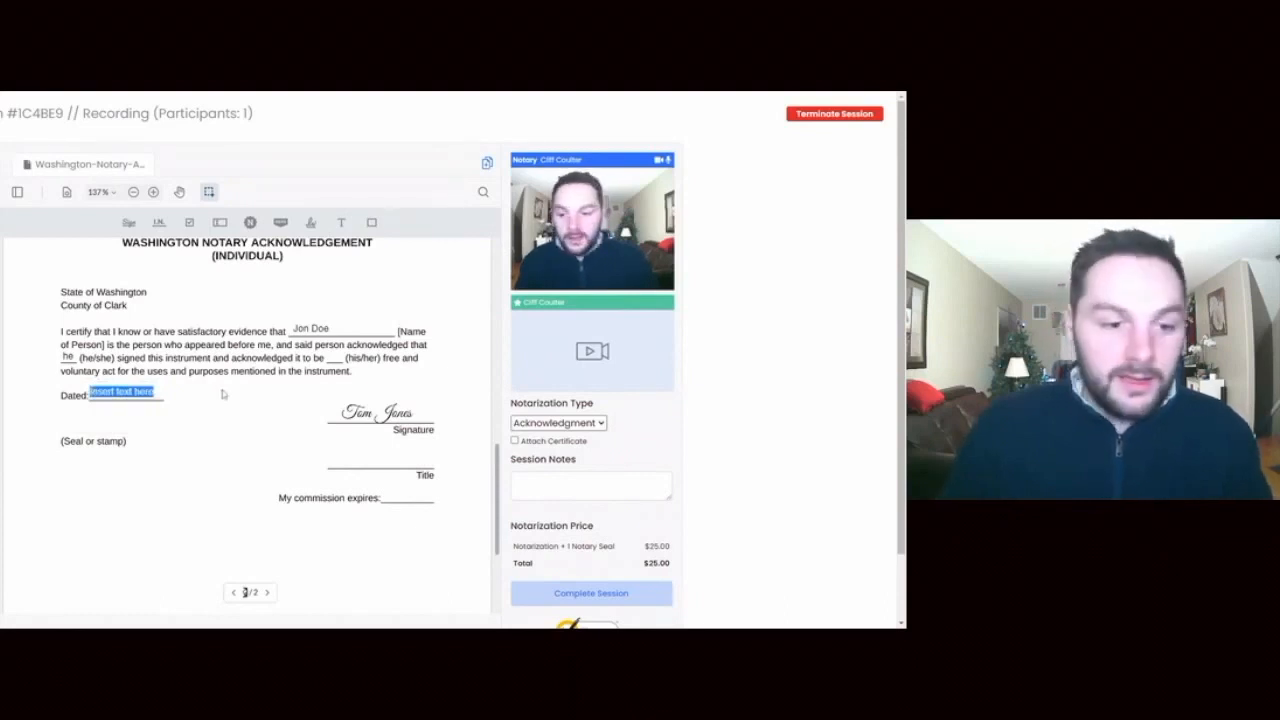
# Date the certificate 1/19/2022 and add Notary Public as the title.
pyautogui.write('1/19/2022')
pyautogui.click(381, 456)
pyautogui.write('Notary Public')
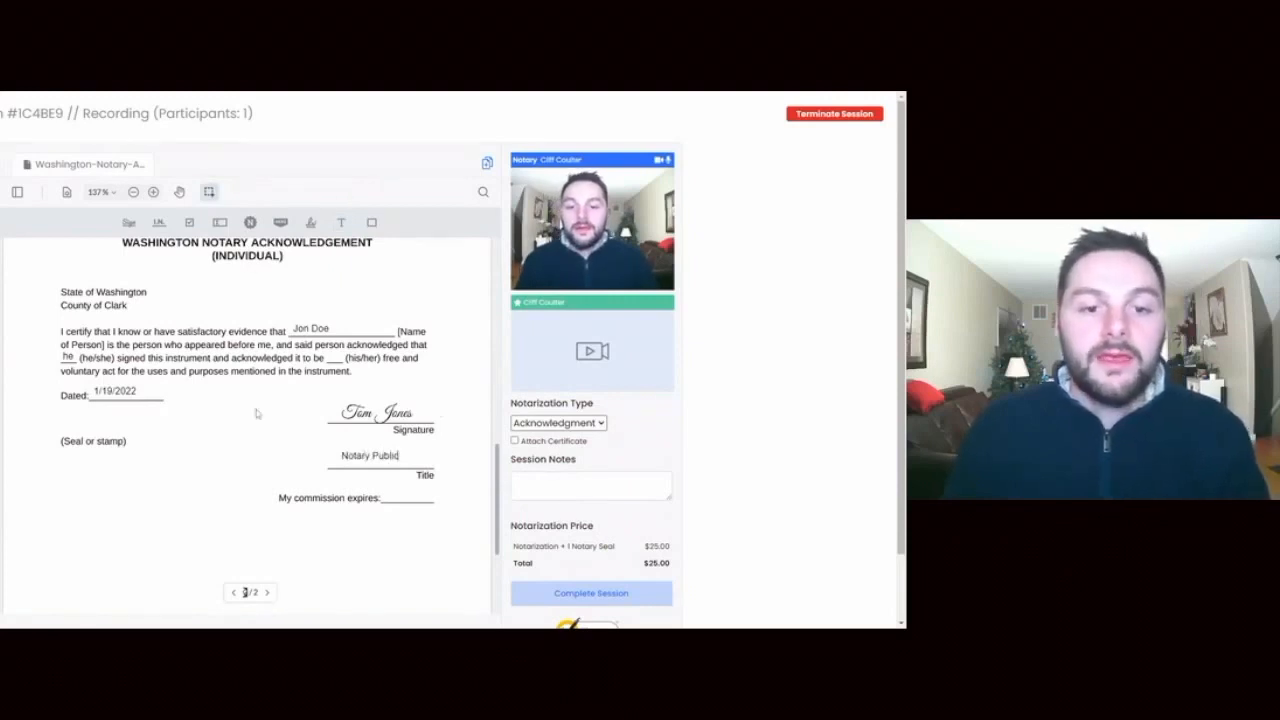
pyautogui.click(371, 455)
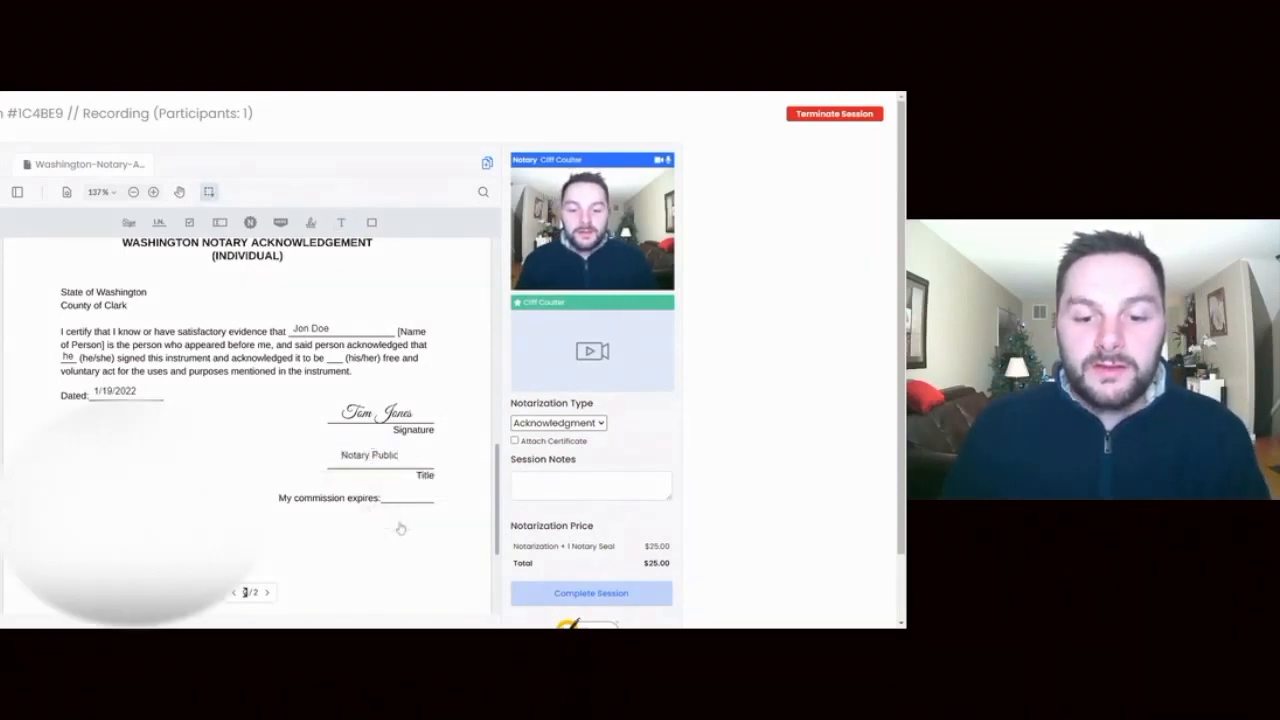
# Enter commission expiration 05/25/2025 and complete session 1C4BE9.
pyautogui.write('05/25/2025')
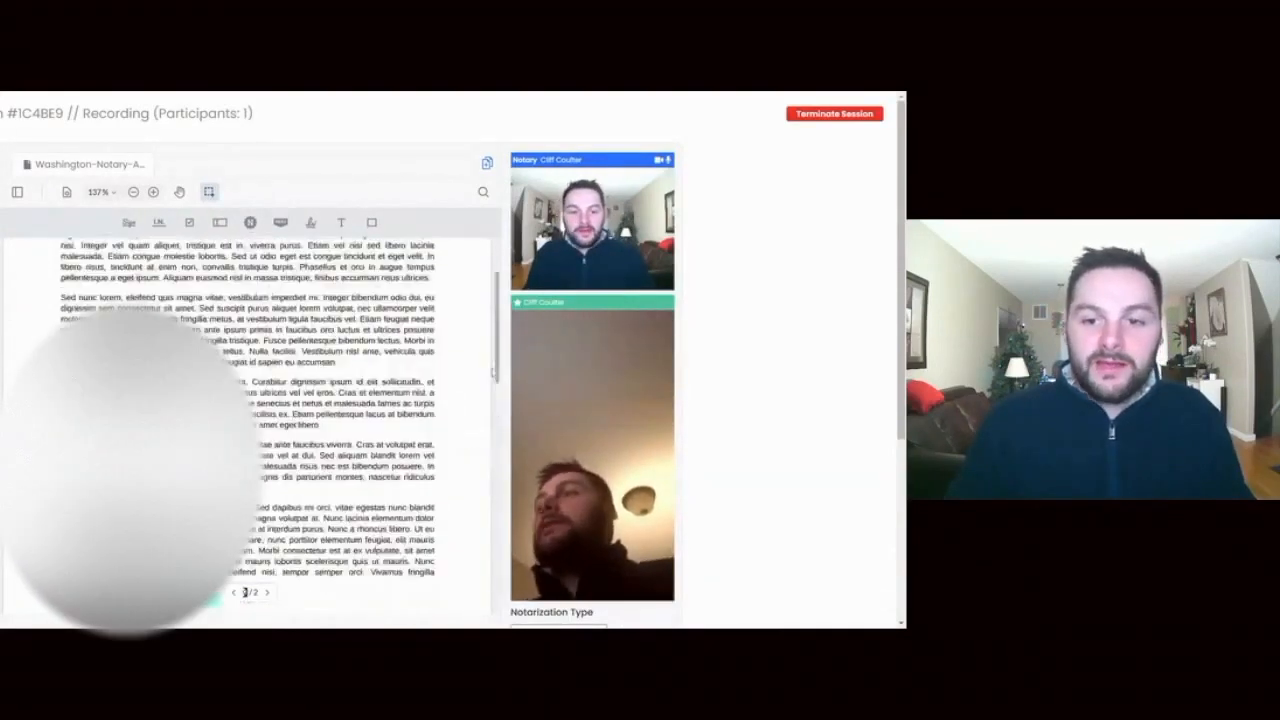
pyautogui.click(834, 113)
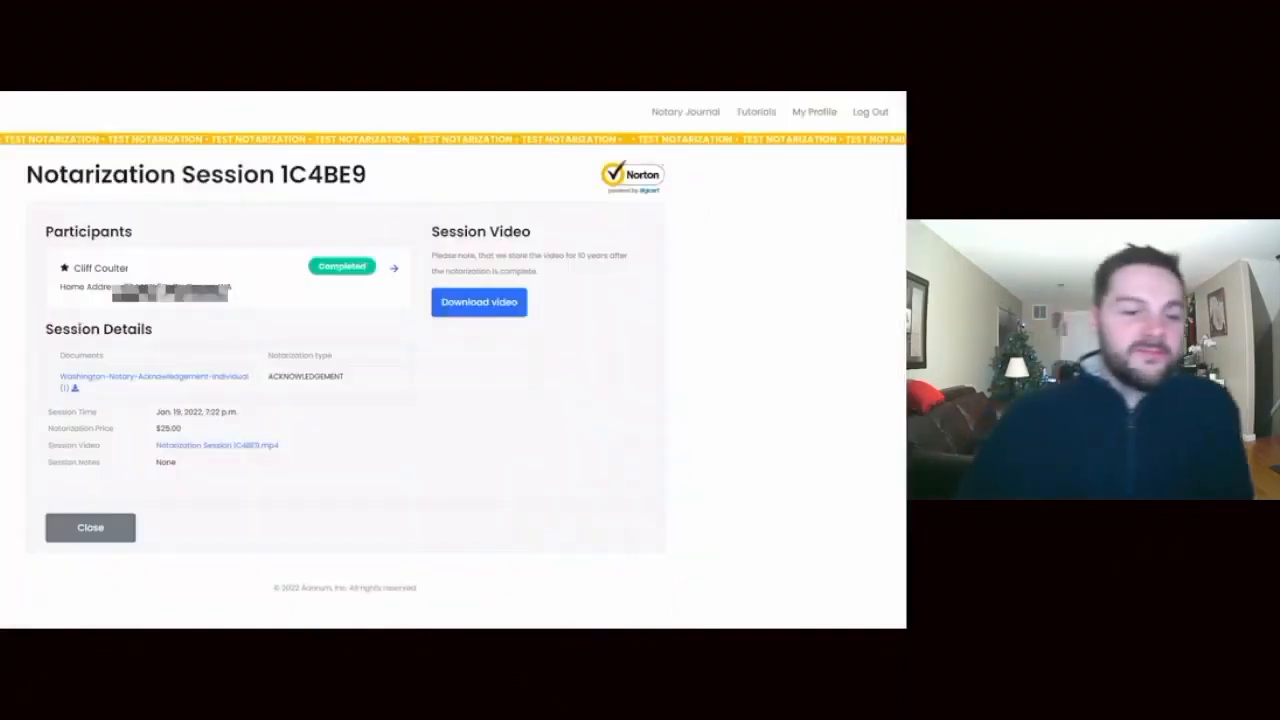